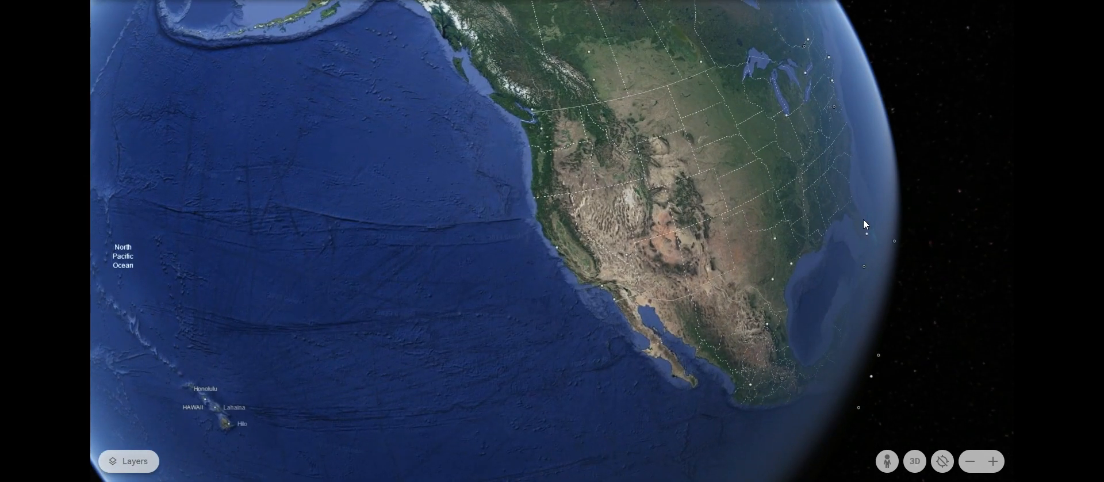
Step: After the Earth radius result, search 'highest mountain in the world' and then 'deepest ocean'
scroll("down", 3)
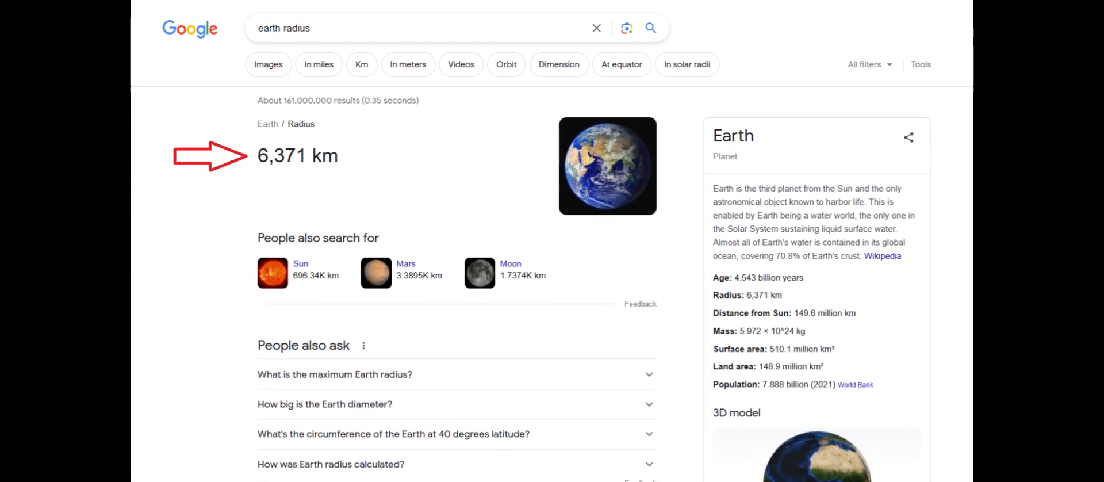
type("highest mountain in the world")
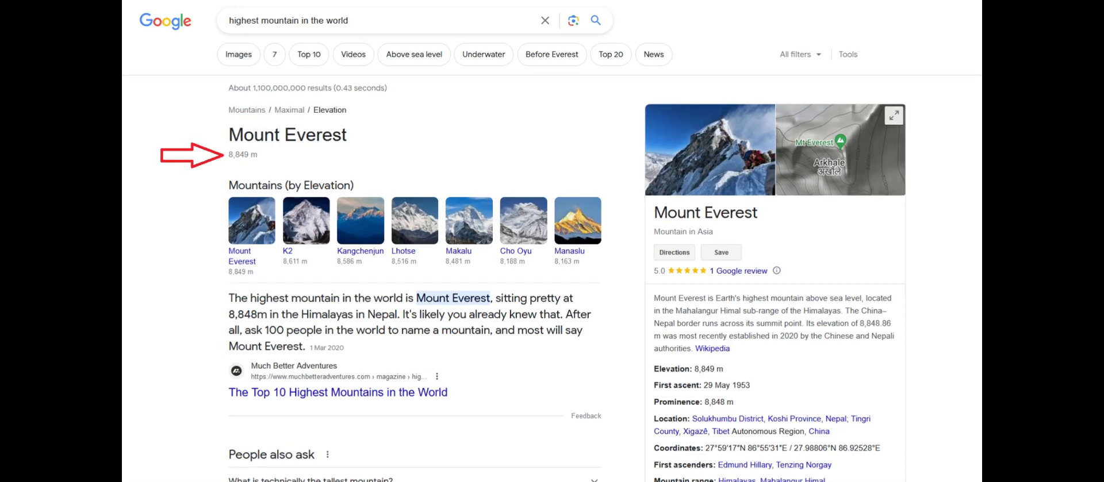
scroll("down", 3)
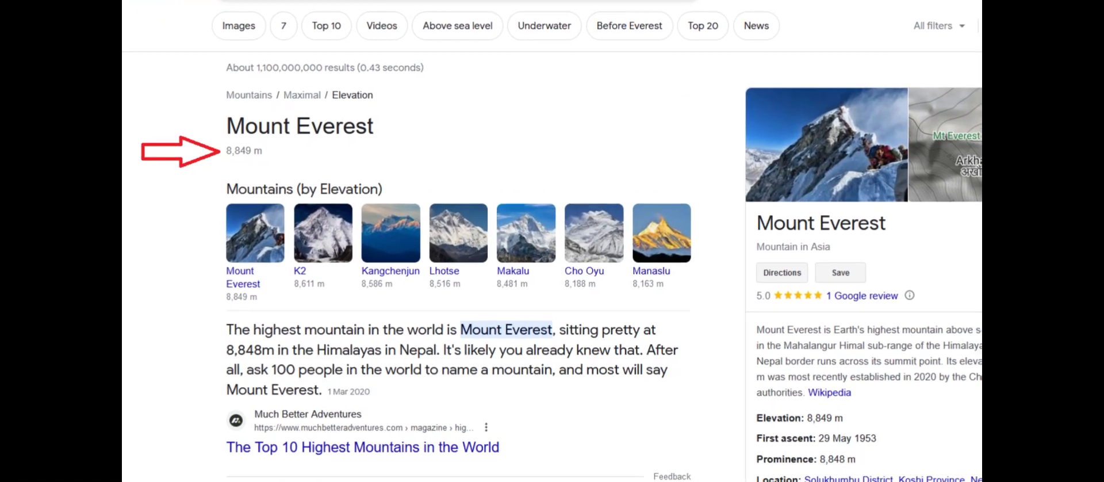
type("deepest ocean")
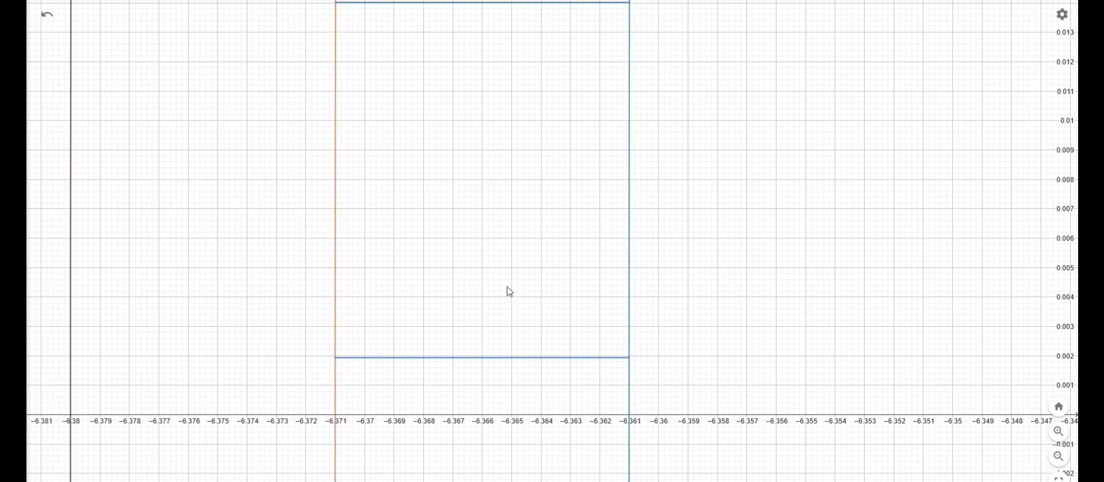
mouse_move(885, 54)
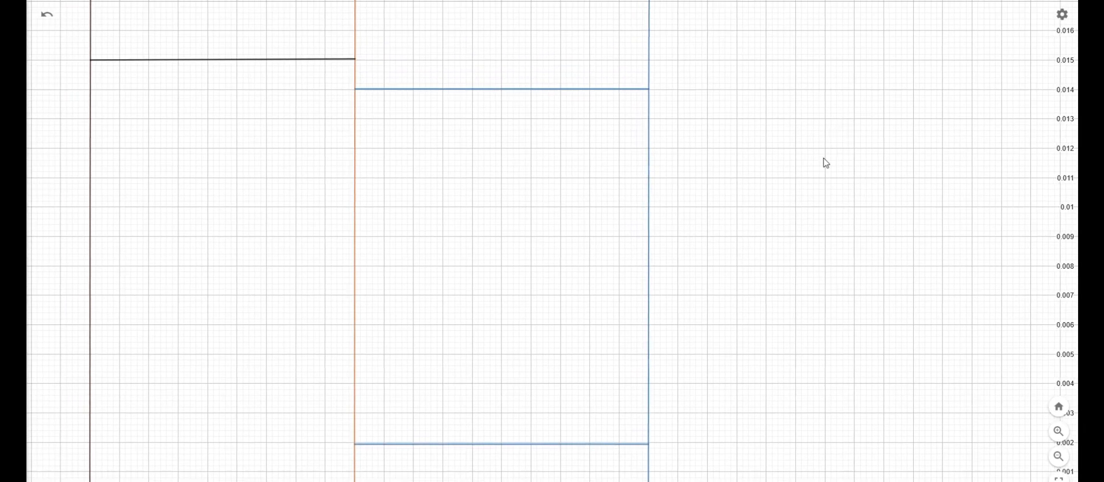
mouse_move(344, 462)
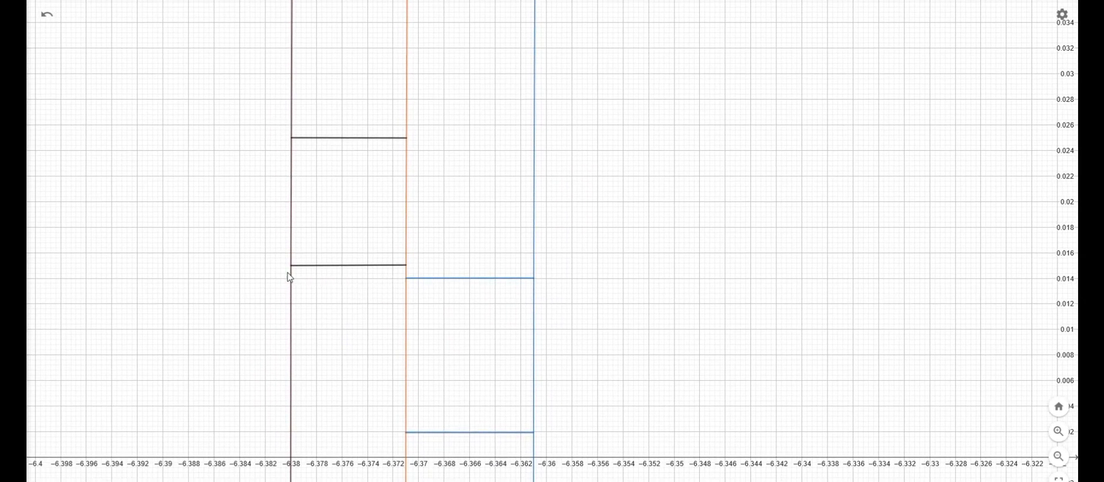
mouse_move(407, 218)
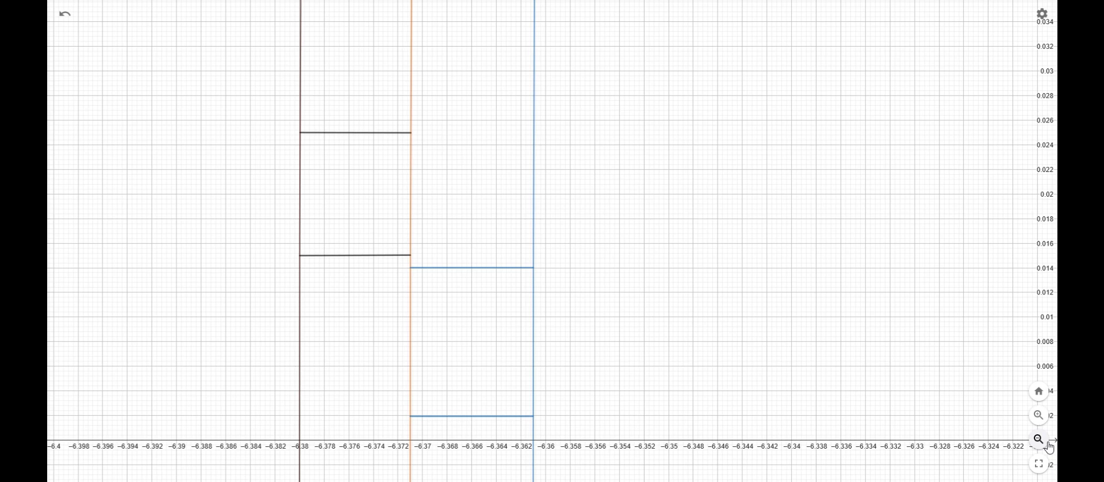
Step: Zoom out until the three circles show as nearly merged arcs near x = −6.37
left_click(1037, 439)
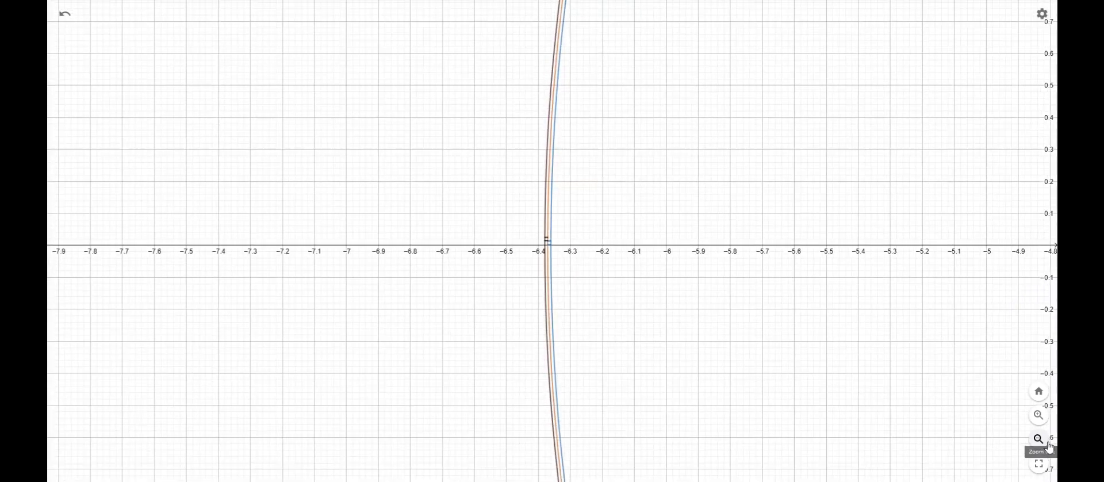